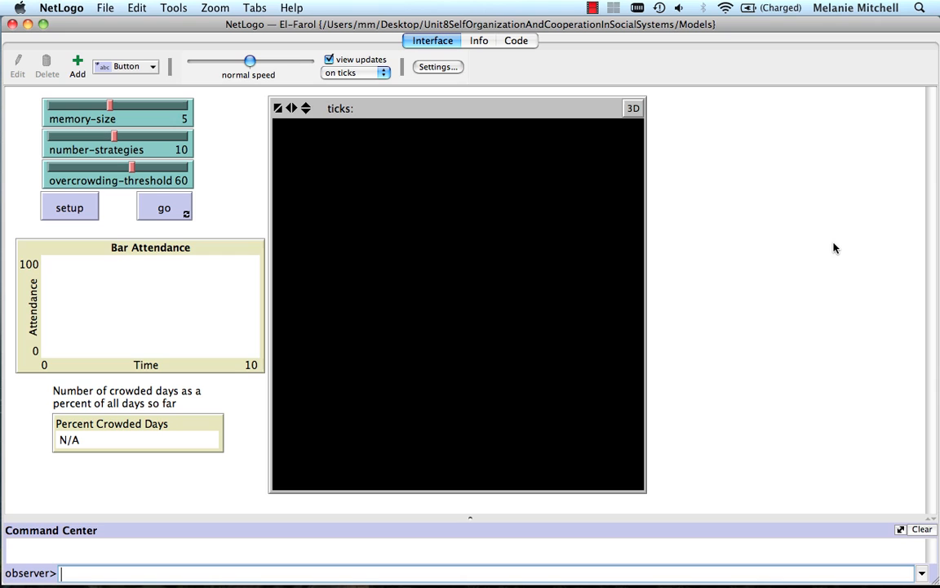
{"action": "mouse_move", "coordinate": [813, 248]}
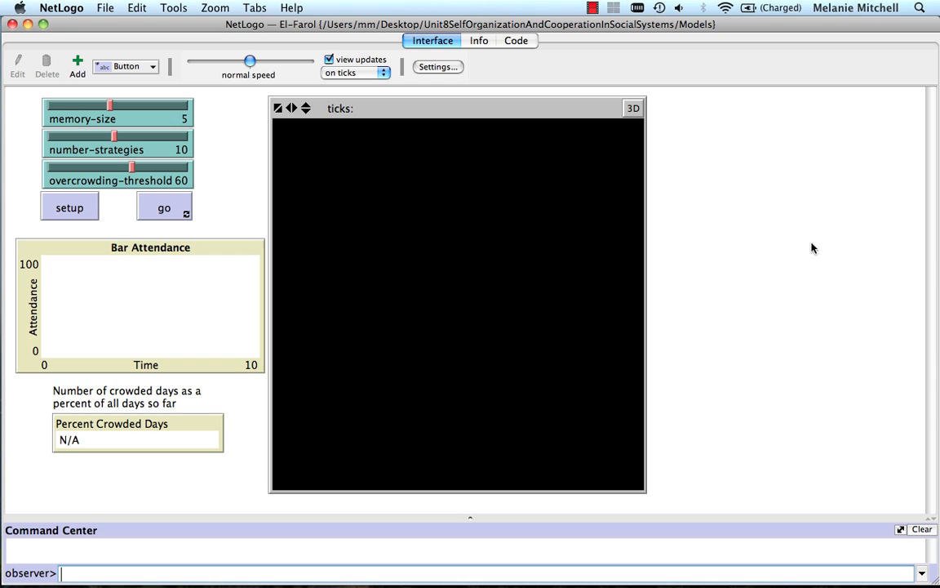
{"action": "mouse_move", "coordinate": [764, 239]}
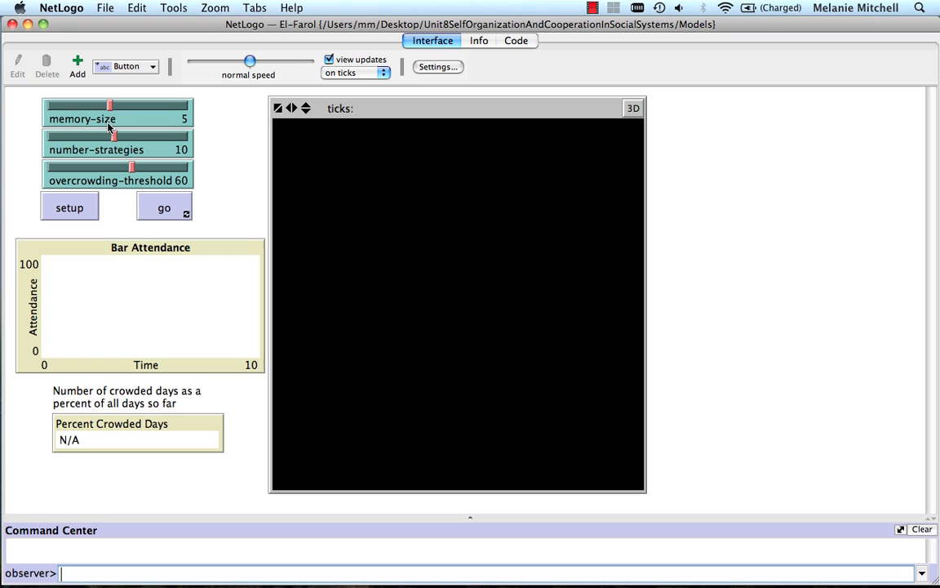
{"action": "mouse_move", "coordinate": [127, 128]}
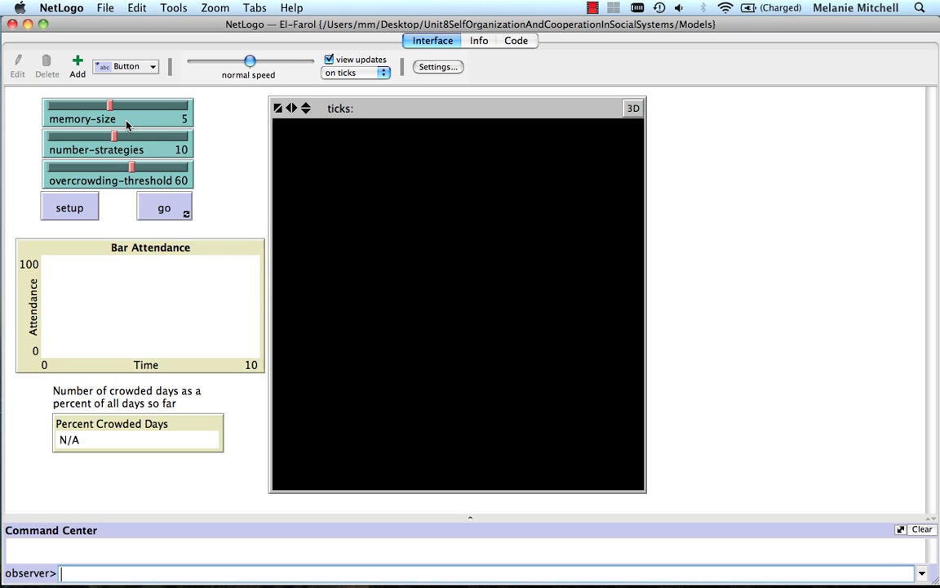
{"action": "mouse_move", "coordinate": [128, 139]}
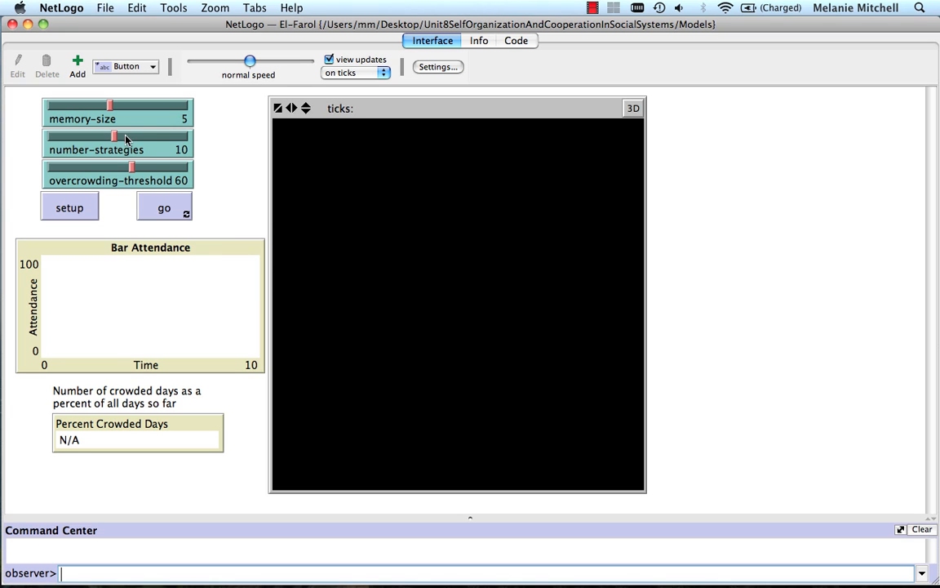
{"action": "mouse_move", "coordinate": [150, 155]}
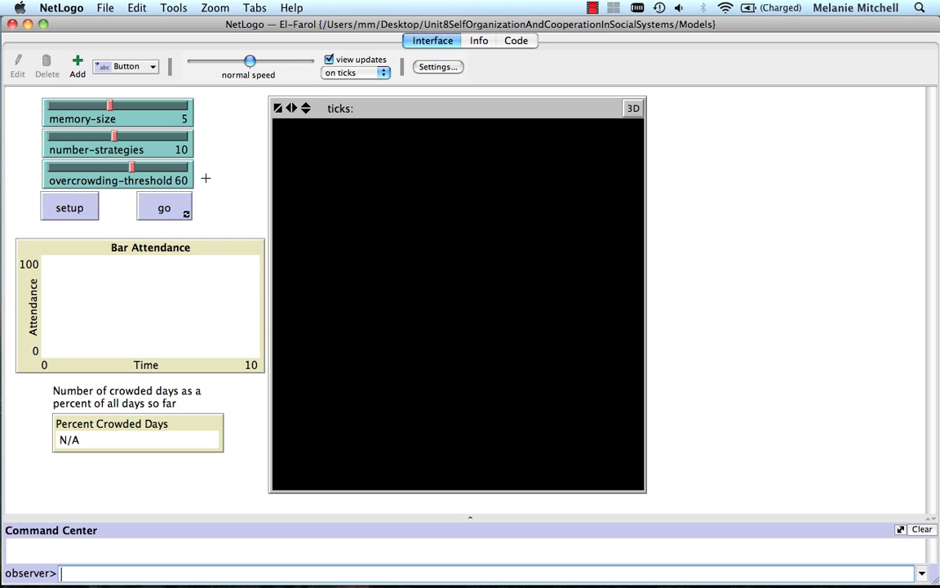
Set up the El Farol world at tick 0 with agents placed around the bar.
{"action": "left_click", "coordinate": [69, 205]}
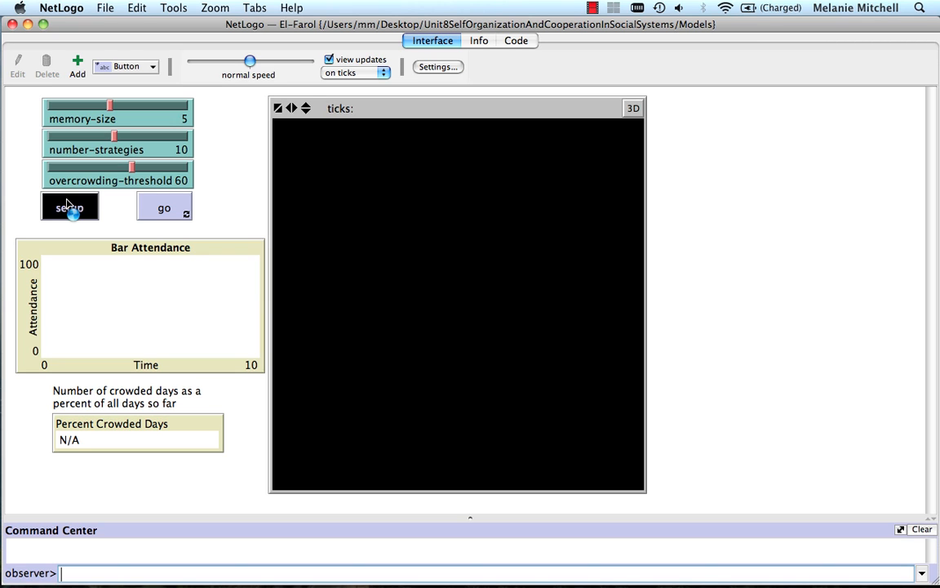
{"action": "left_click", "coordinate": [69, 205]}
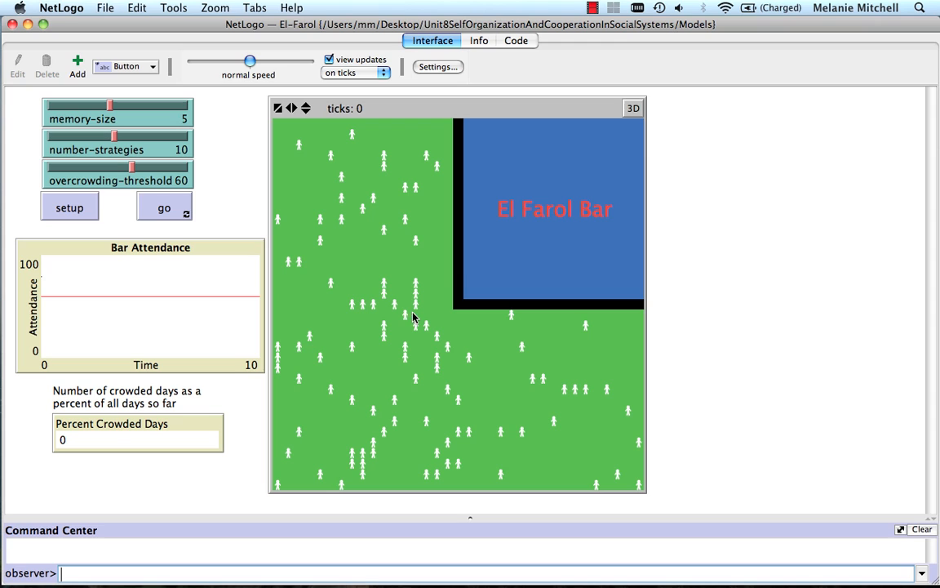
{"action": "mouse_move", "coordinate": [424, 196]}
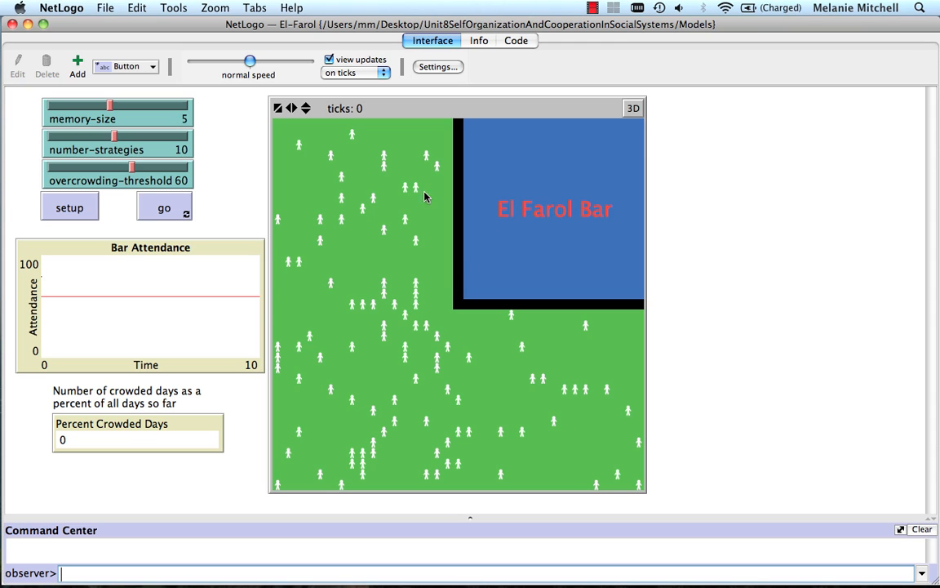
{"action": "mouse_move", "coordinate": [333, 302]}
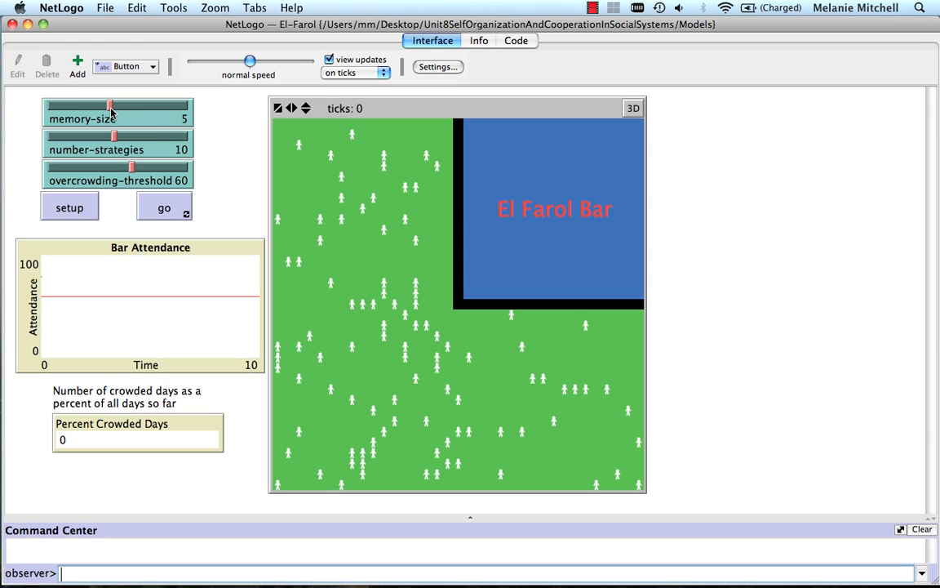
Lower memory-size and number-strategies to 1, reset the world, and slow the speed.
{"action": "left_click_drag", "start_coordinate": [111, 105], "coordinate": [49, 104]}
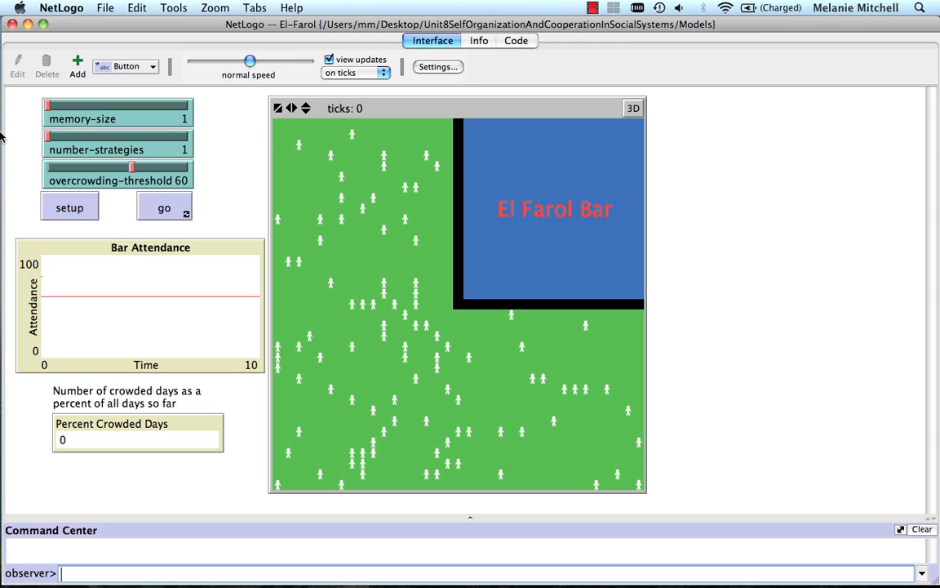
{"action": "left_click", "coordinate": [69, 208]}
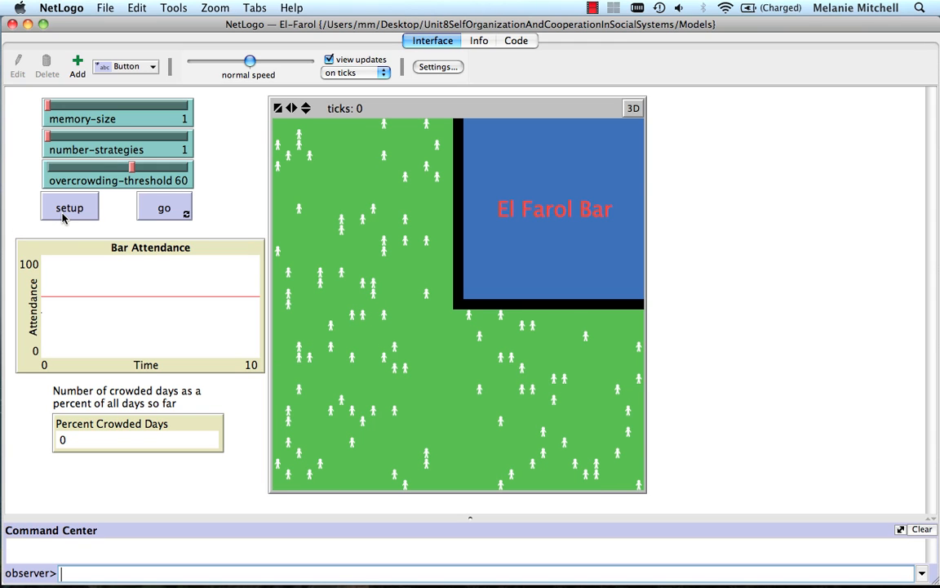
{"action": "mouse_move", "coordinate": [248, 62]}
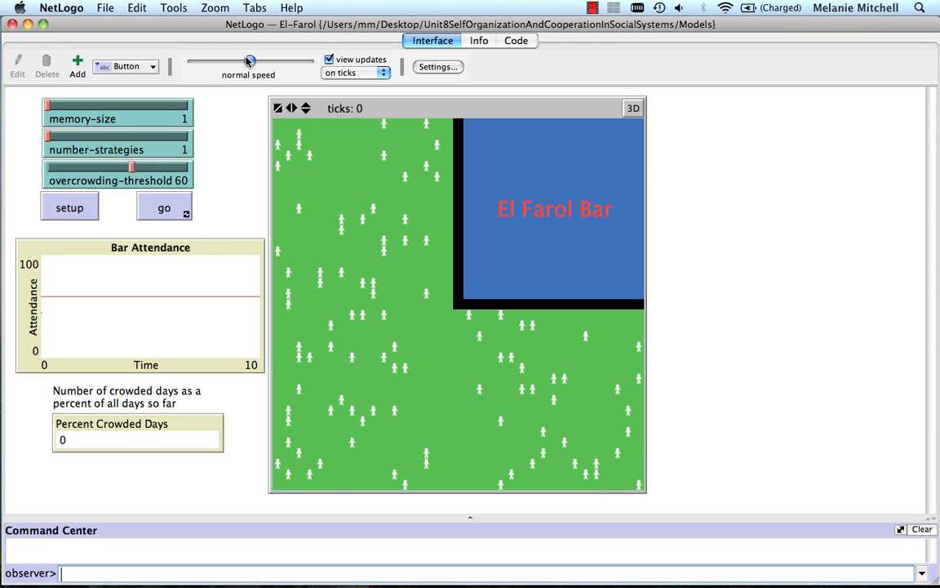
{"action": "left_click_drag", "start_coordinate": [252, 62], "coordinate": [225, 62]}
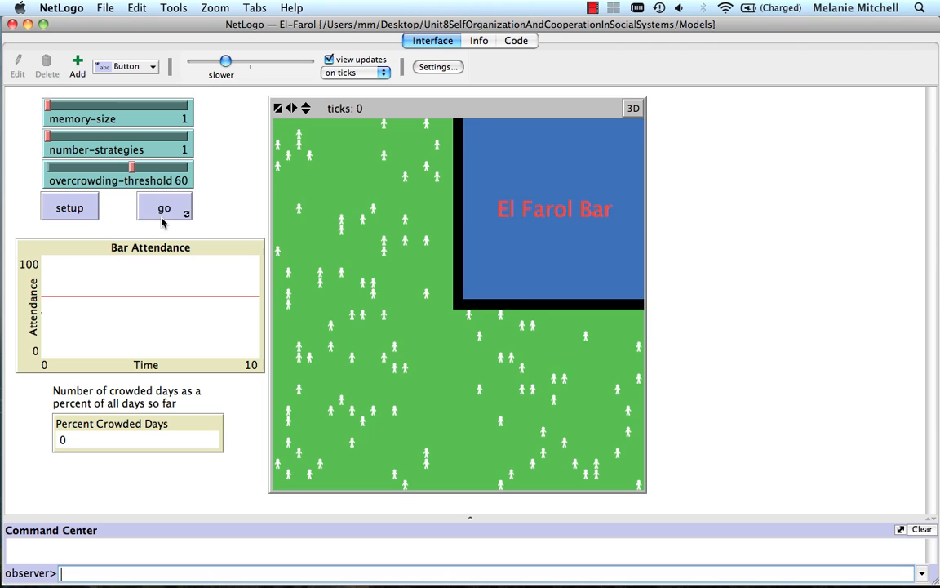
Run to about tick 145 with every day crowded, then stop and raise strategies to 2.
{"action": "left_click", "coordinate": [163, 207]}
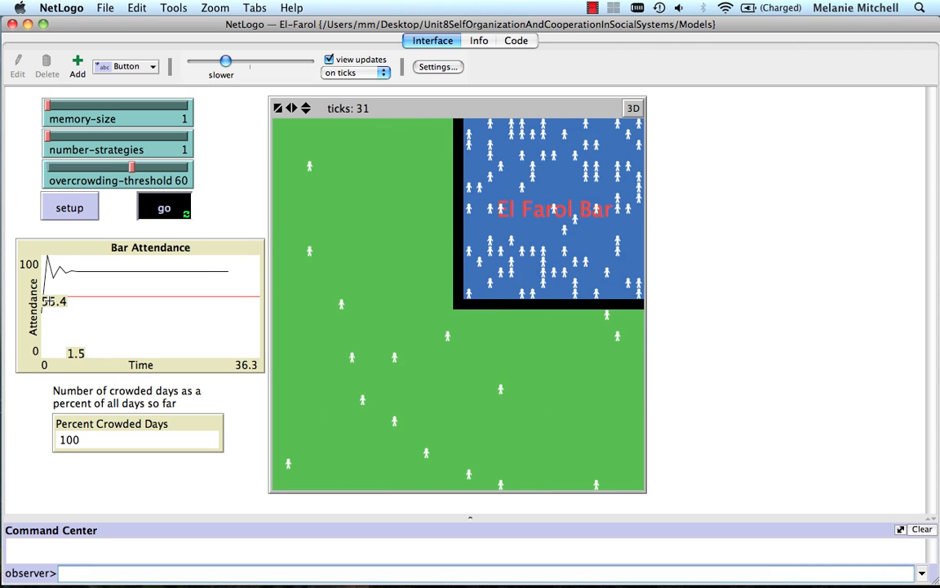
{"action": "left_click", "coordinate": [163, 208]}
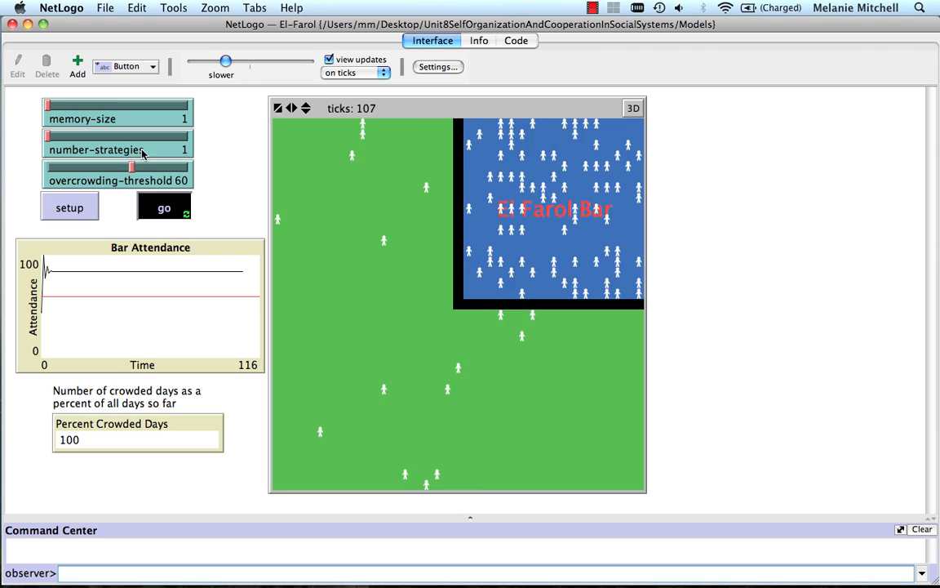
{"action": "left_click", "coordinate": [163, 207]}
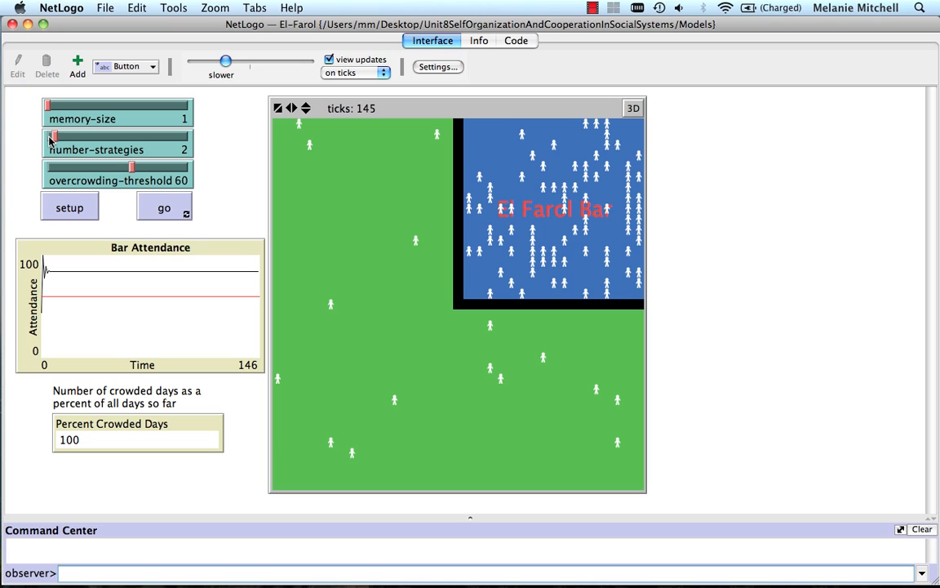
Raise number-strategies to 10 and reinitialize the world.
{"action": "left_click_drag", "start_coordinate": [52, 137], "coordinate": [69, 137]}
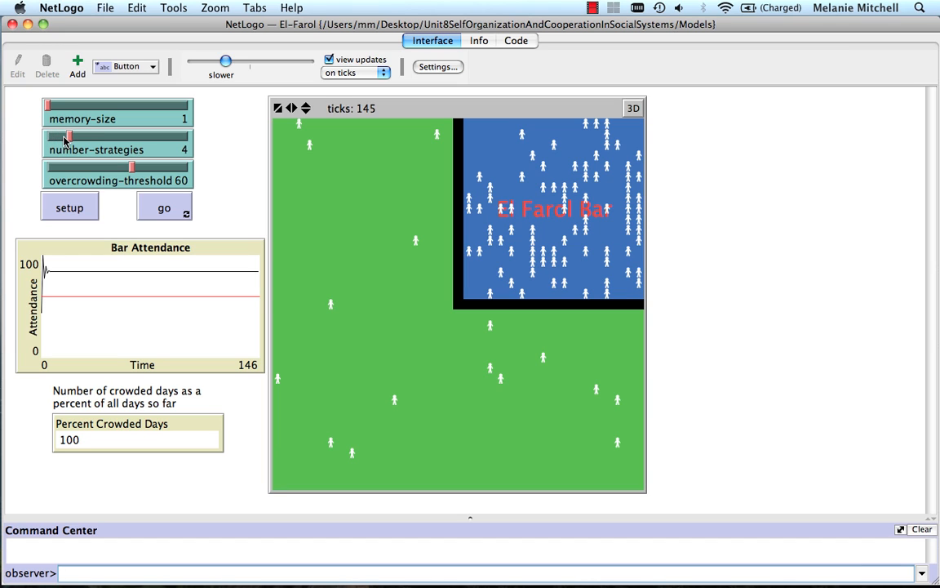
{"action": "left_click_drag", "start_coordinate": [69, 137], "coordinate": [113, 137]}
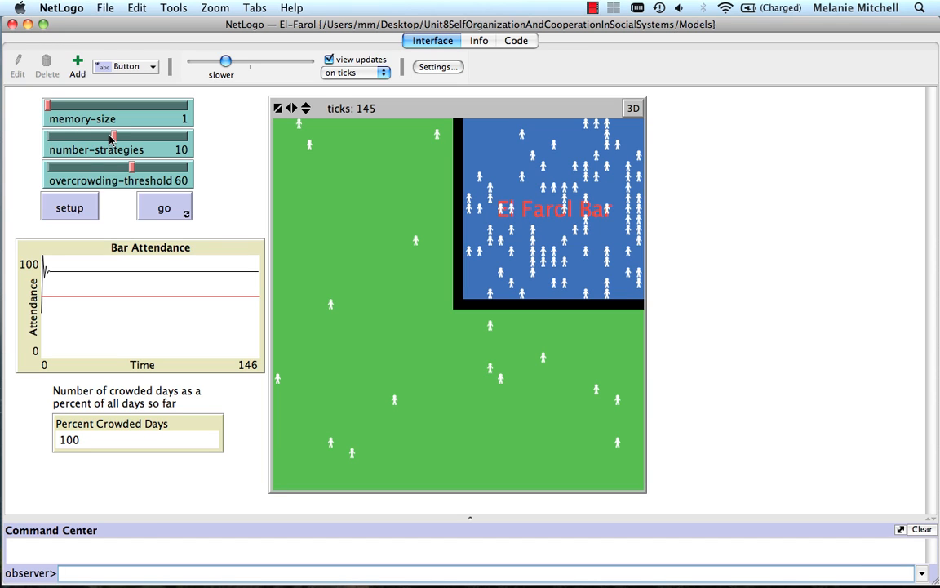
{"action": "left_click", "coordinate": [68, 207]}
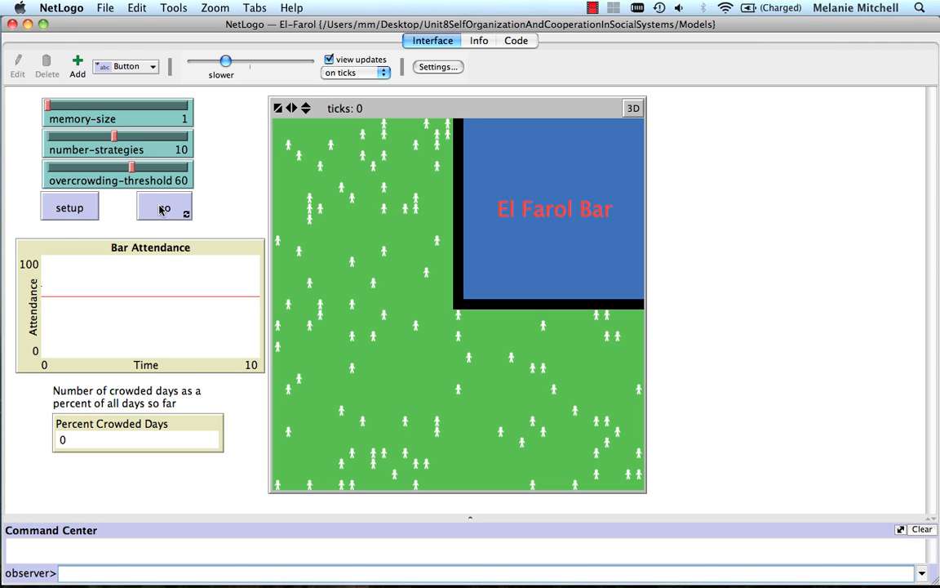
{"action": "left_click", "coordinate": [164, 206]}
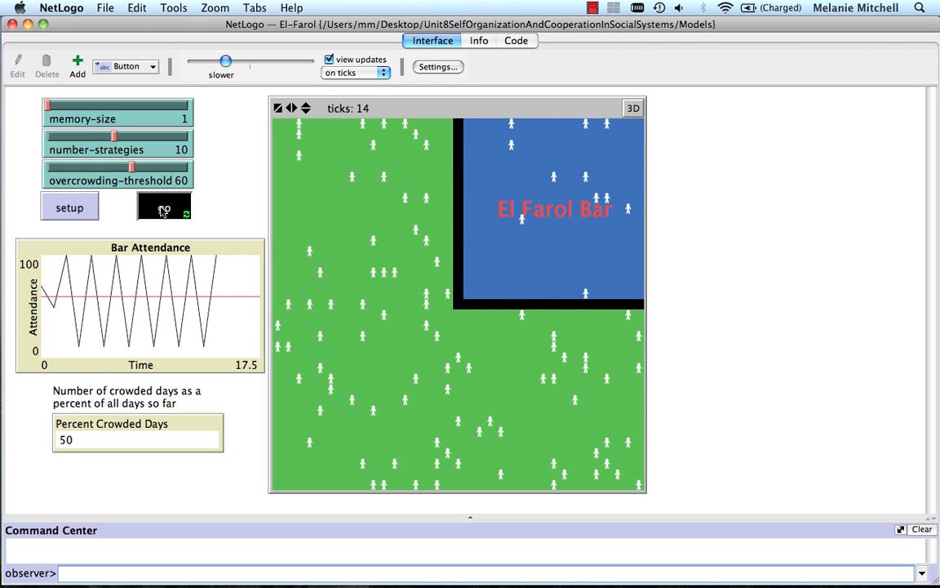
Run to about tick 111 with oscillating attendance and half the days crowded, then stop.
{"action": "left_click", "coordinate": [163, 205]}
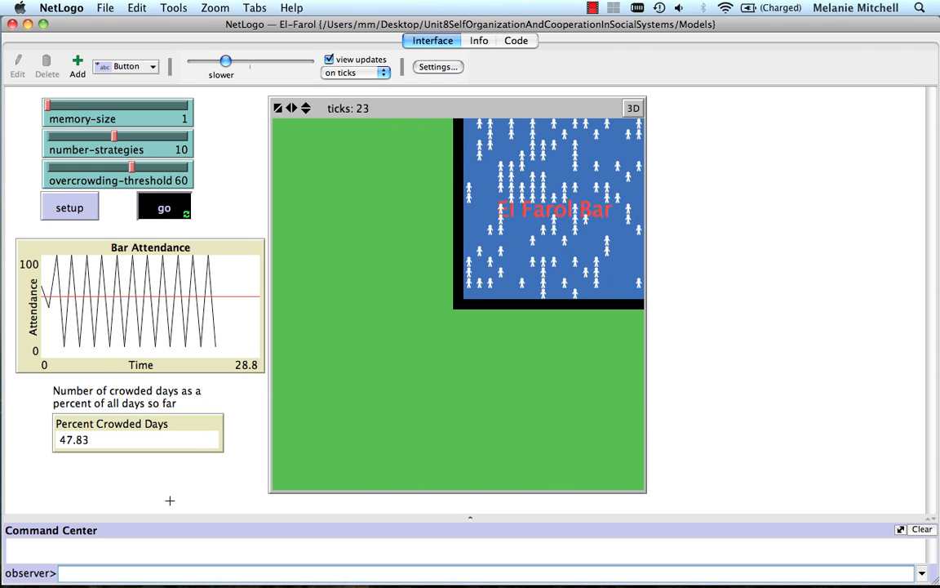
{"action": "left_click", "coordinate": [163, 207]}
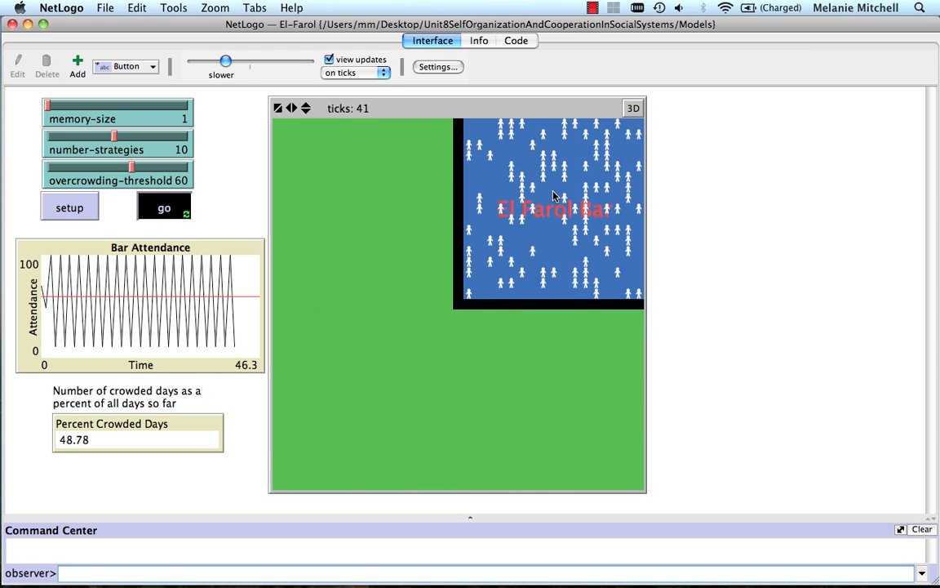
{"action": "left_click", "coordinate": [163, 207]}
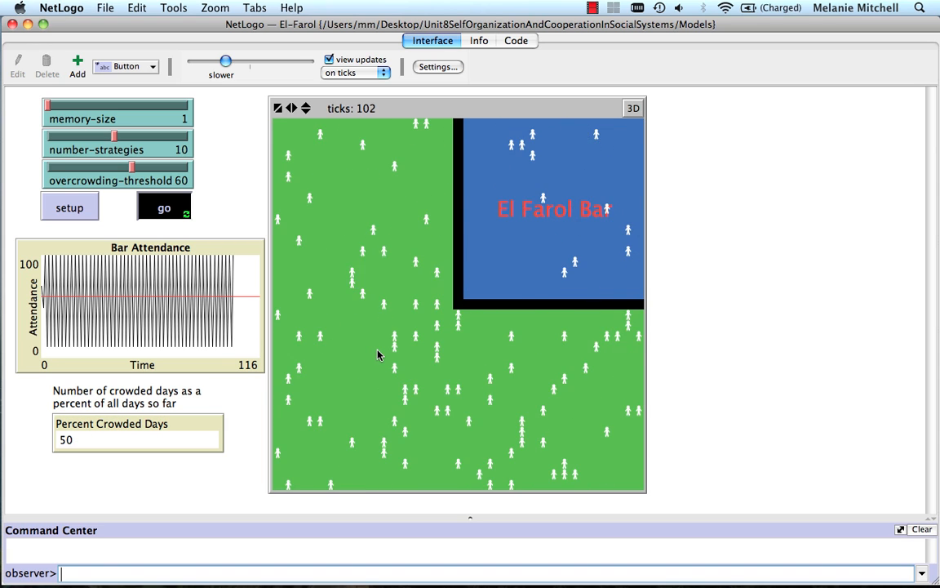
{"action": "left_click", "coordinate": [163, 207]}
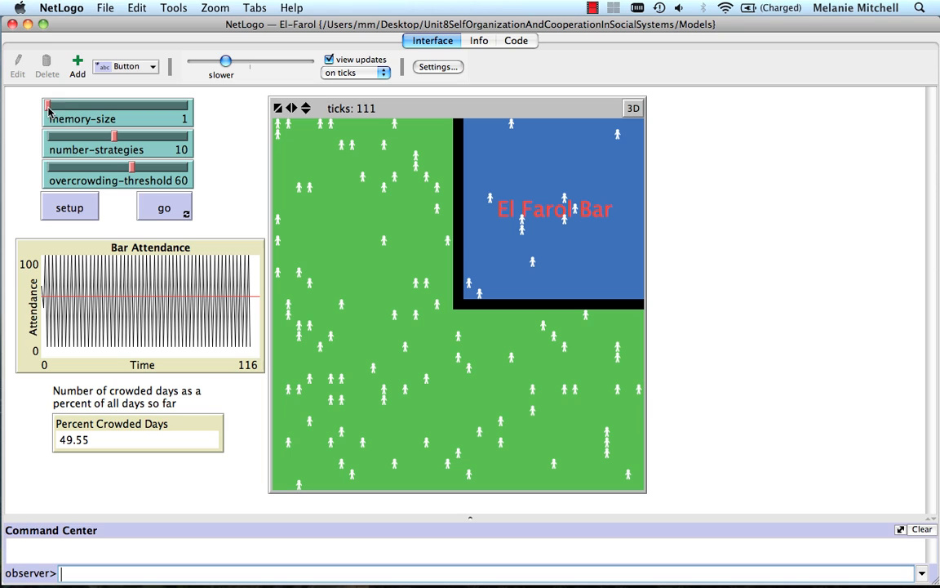
Raise memory-size to 5 and reset the model.
{"action": "left_click_drag", "start_coordinate": [47, 105], "coordinate": [111, 105]}
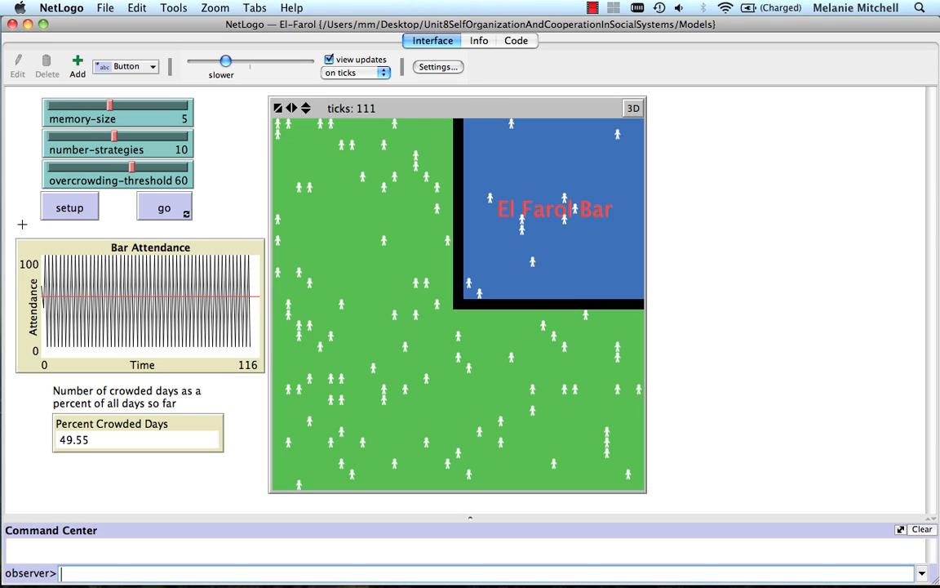
{"action": "left_click", "coordinate": [69, 207]}
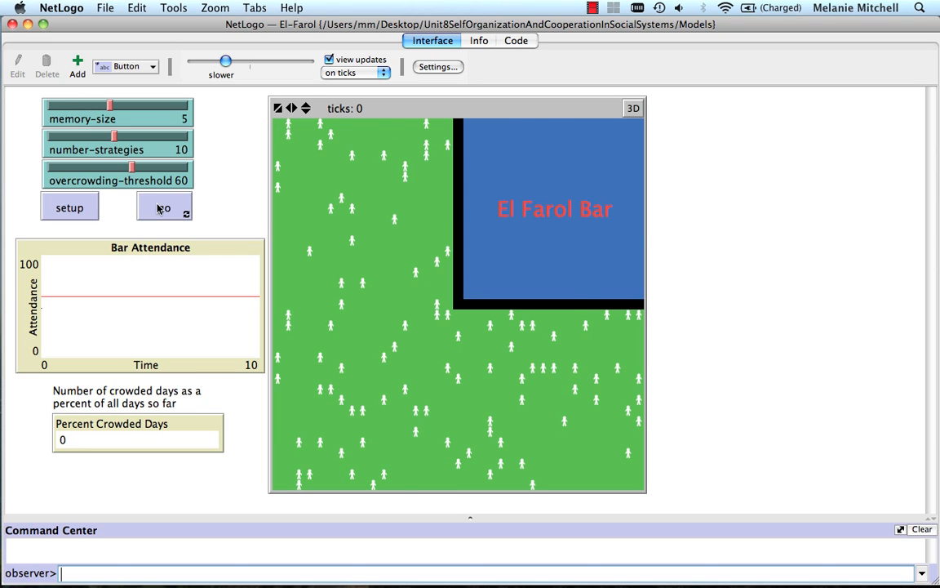
Run to about tick 135 with roughly 49% crowded days, then stop.
{"action": "left_click", "coordinate": [163, 207]}
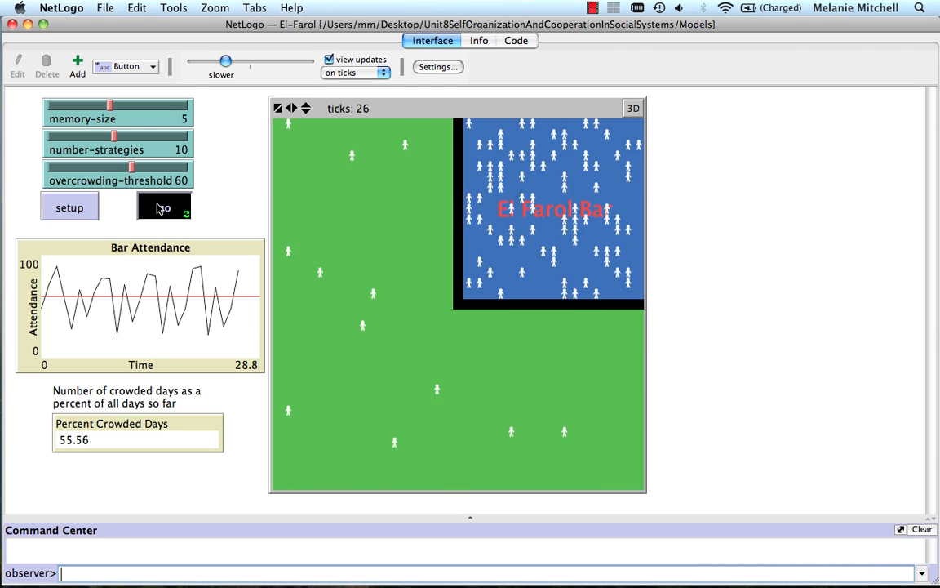
{"action": "left_click", "coordinate": [163, 208]}
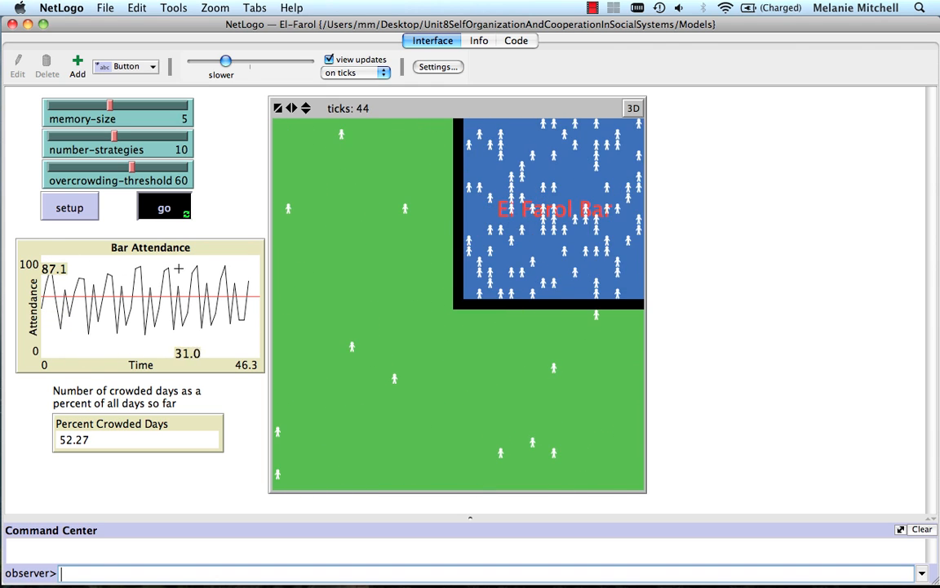
{"action": "left_click", "coordinate": [164, 207]}
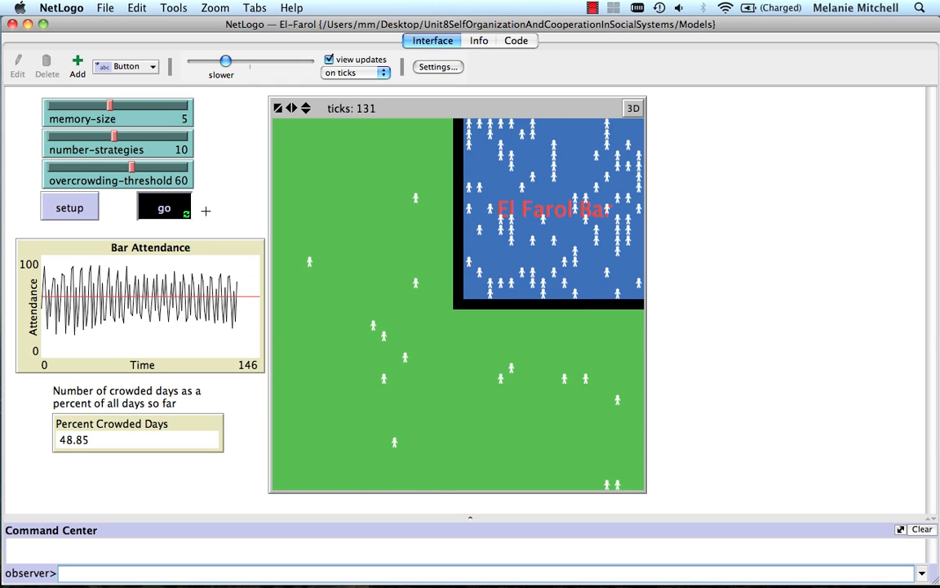
{"action": "left_click", "coordinate": [163, 207]}
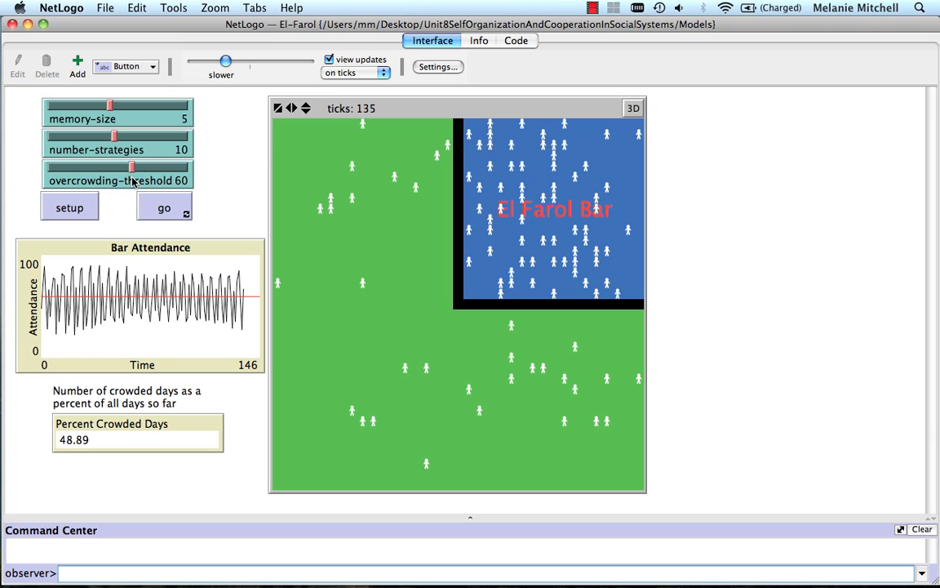
Keep number-strategies at 10, raise memory-size to 10, and reset the model.
{"action": "left_click_drag", "start_coordinate": [113, 136], "coordinate": [121, 136]}
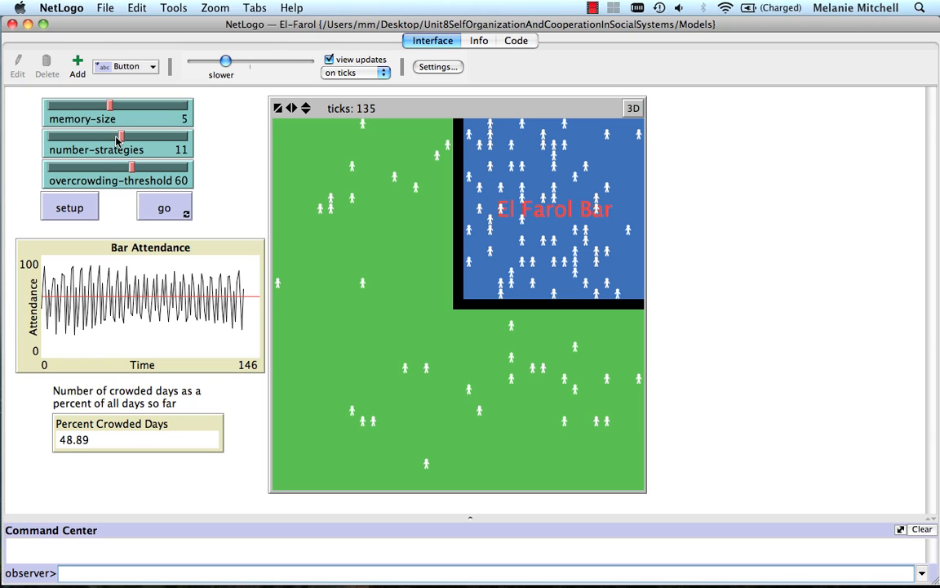
{"action": "left_click_drag", "start_coordinate": [121, 137], "coordinate": [117, 137]}
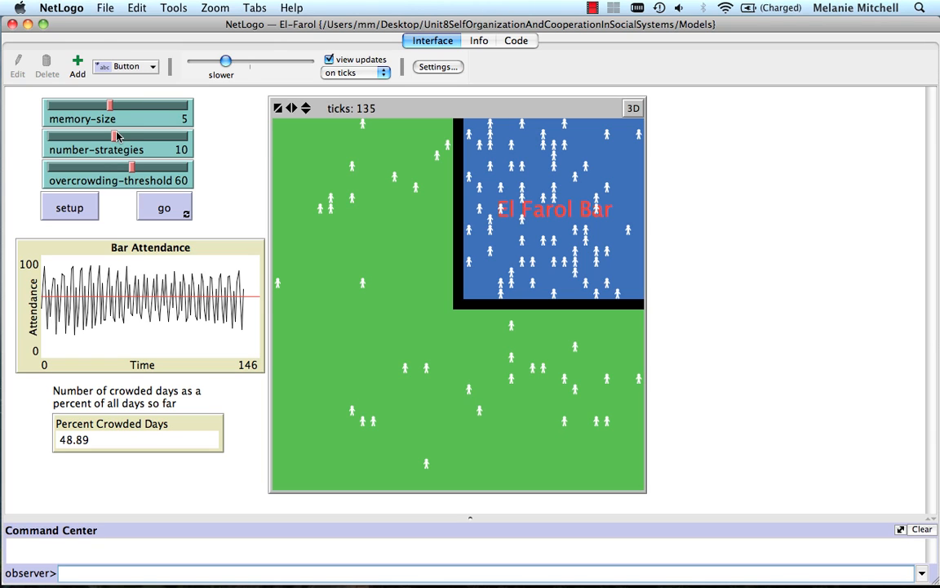
{"action": "left_click_drag", "start_coordinate": [111, 104], "coordinate": [190, 105]}
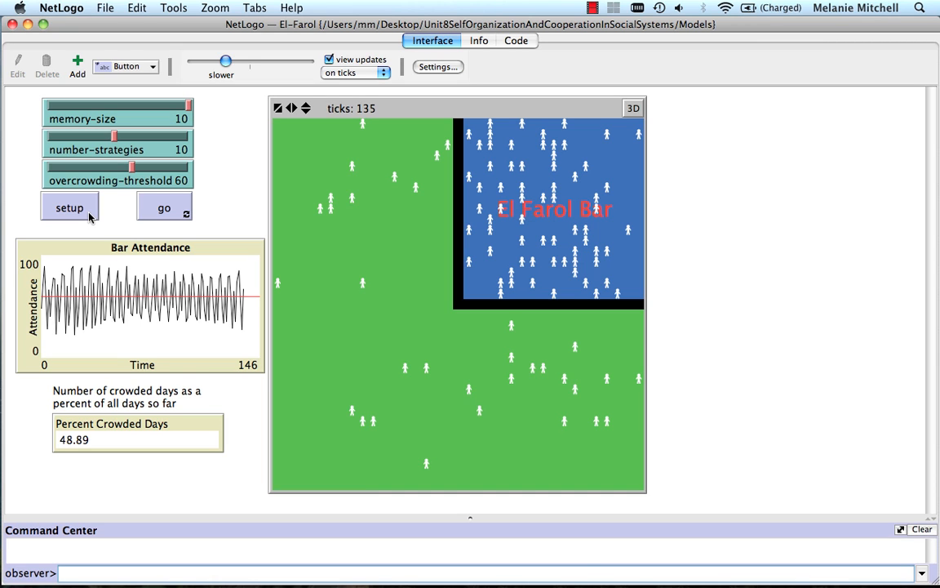
{"action": "left_click", "coordinate": [68, 206]}
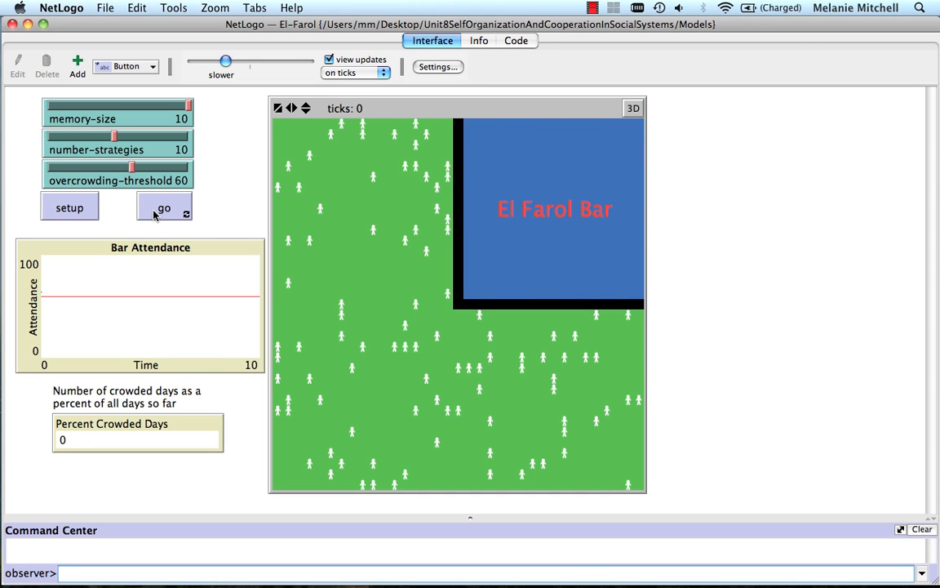
Run to about tick 224, attendance settling near 58 with roughly 38% crowded days.
{"action": "left_click", "coordinate": [163, 209]}
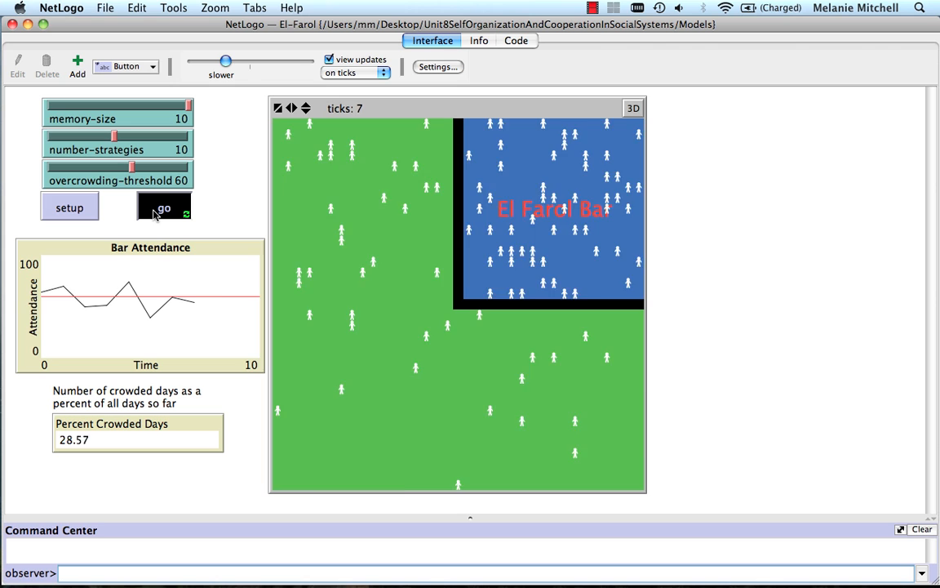
{"action": "left_click", "coordinate": [163, 206]}
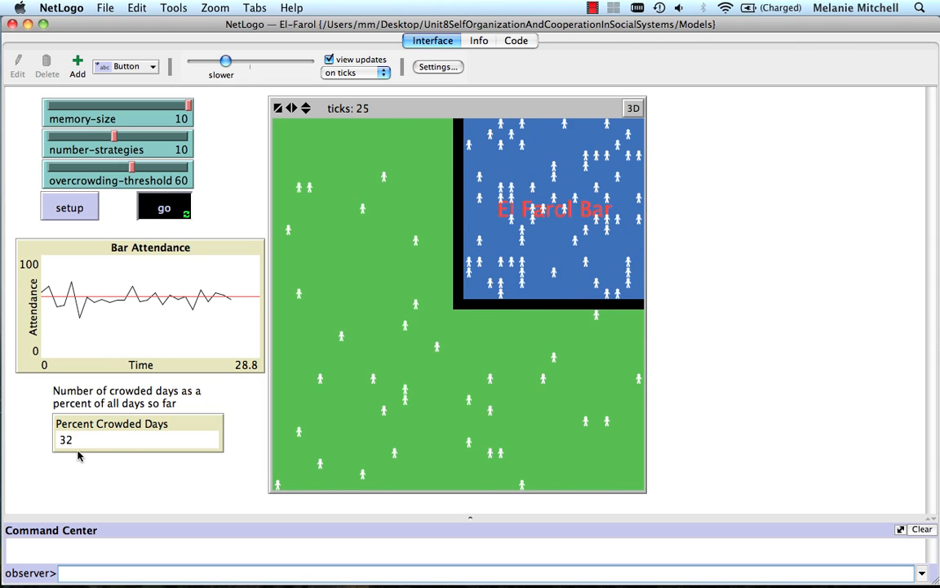
{"action": "left_click", "coordinate": [163, 207]}
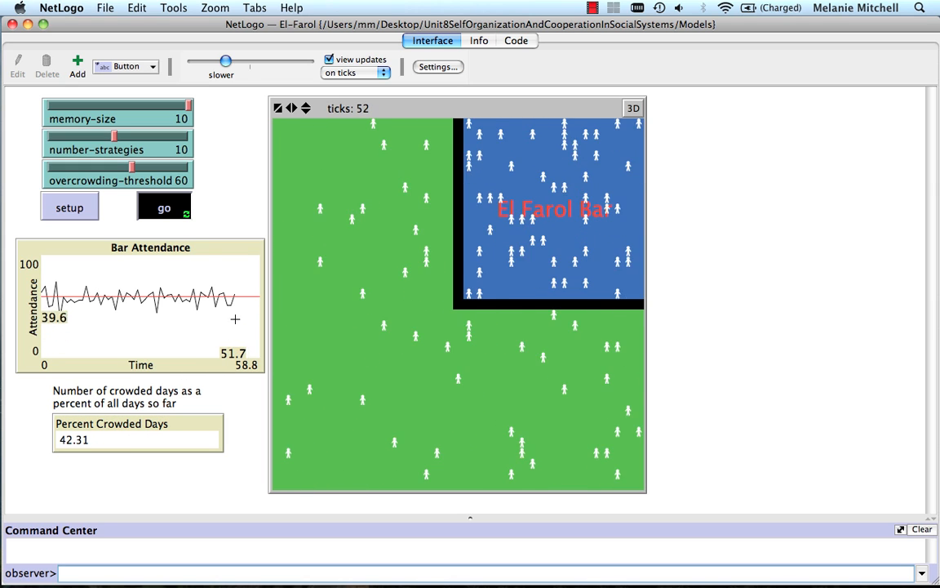
{"action": "left_click", "coordinate": [163, 207]}
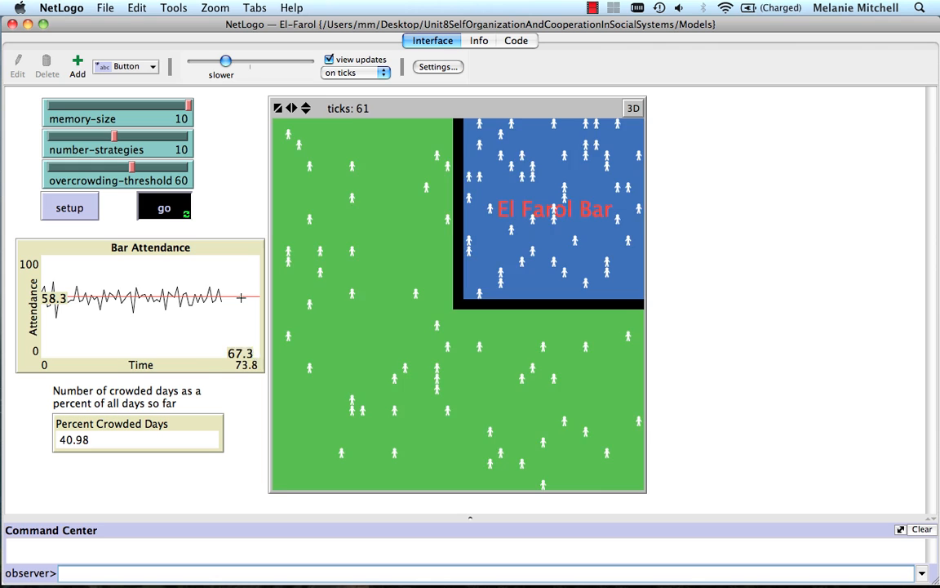
{"action": "left_click", "coordinate": [163, 207]}
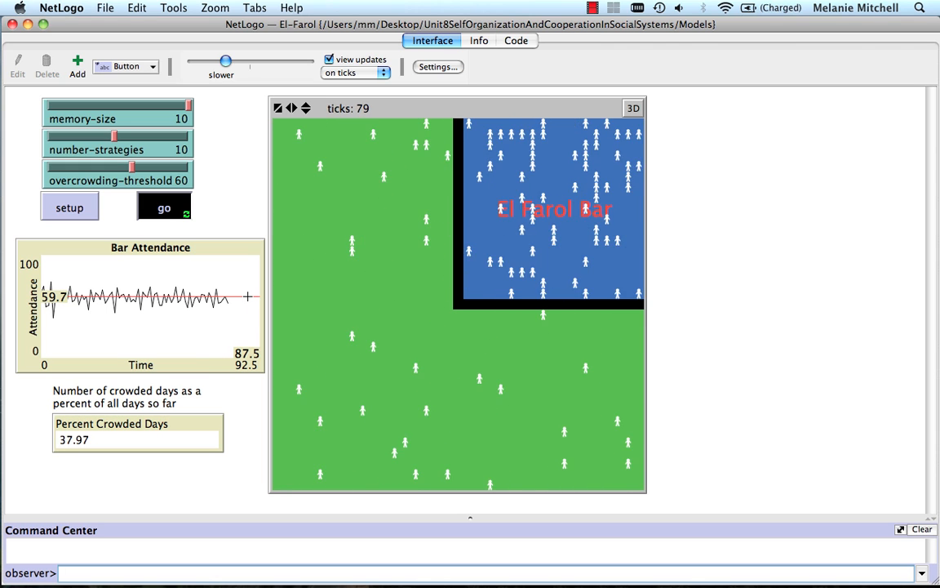
{"action": "left_click", "coordinate": [163, 207]}
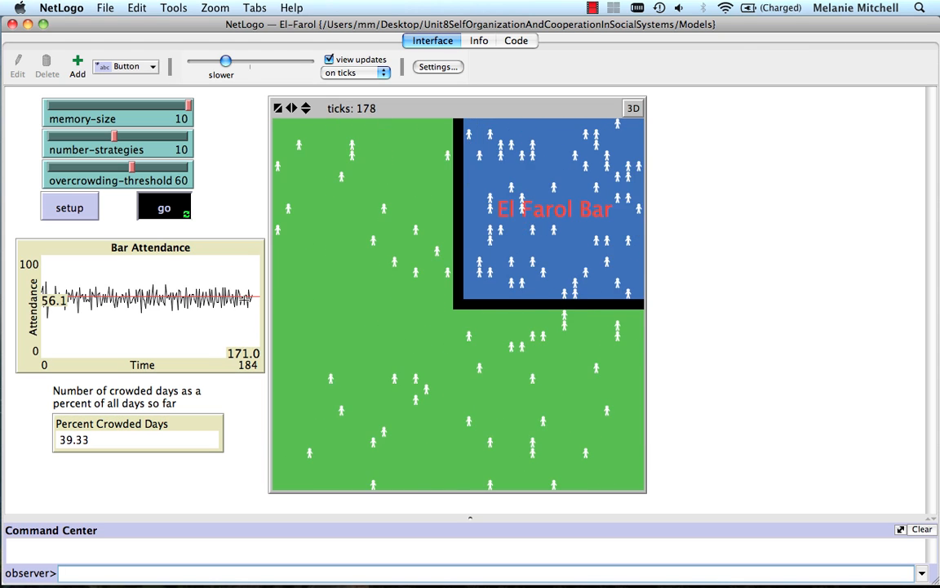
{"action": "left_click", "coordinate": [163, 208]}
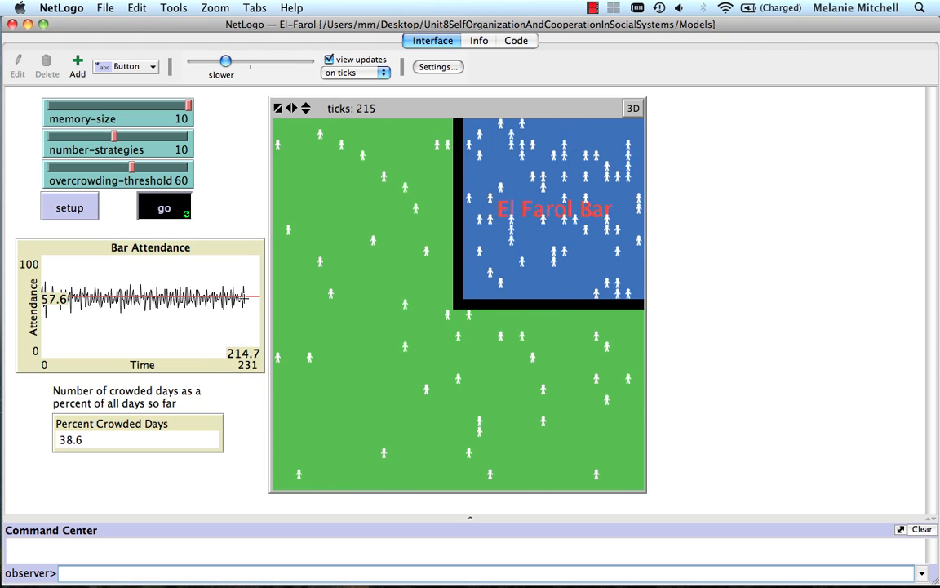
{"action": "left_click", "coordinate": [163, 208]}
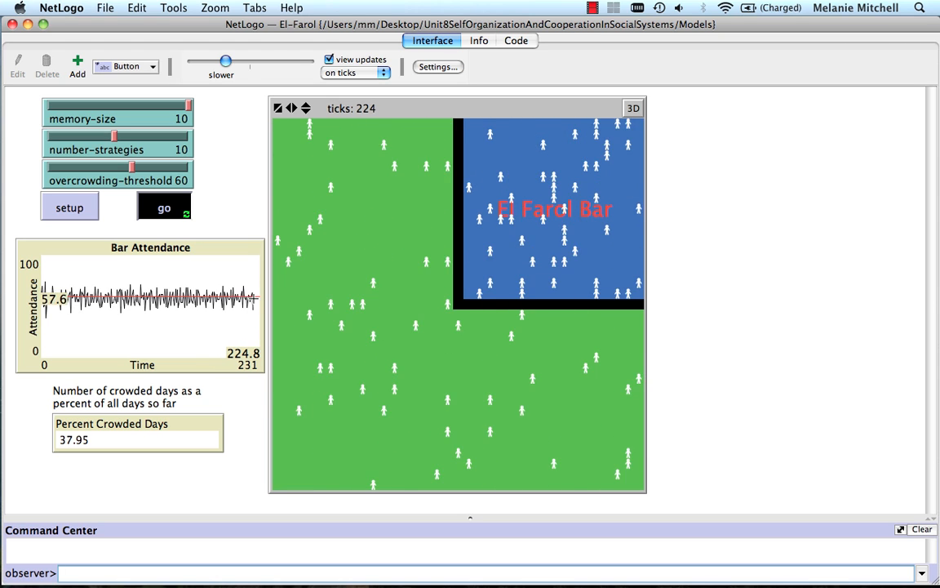